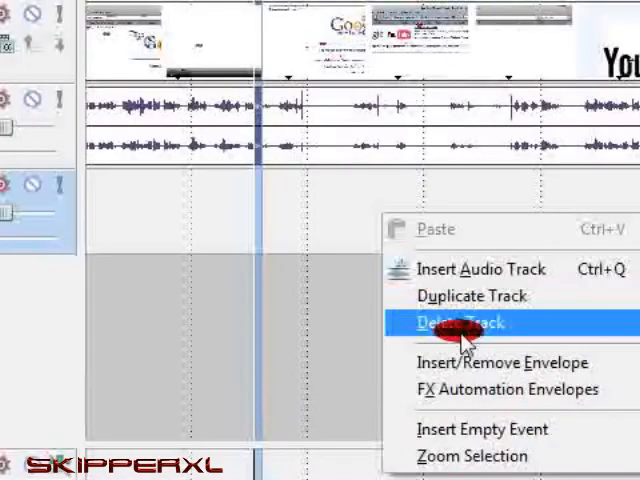
Step: Delete the empty extra track, leaving only the logo, video and audio tracks
click(461, 323)
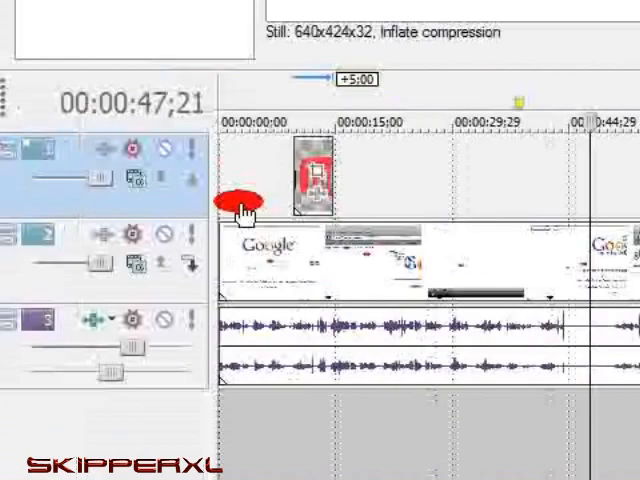
Step: Extend the YouTube logo event on track 1 to the end of the video
drag(310, 170, 240, 180)
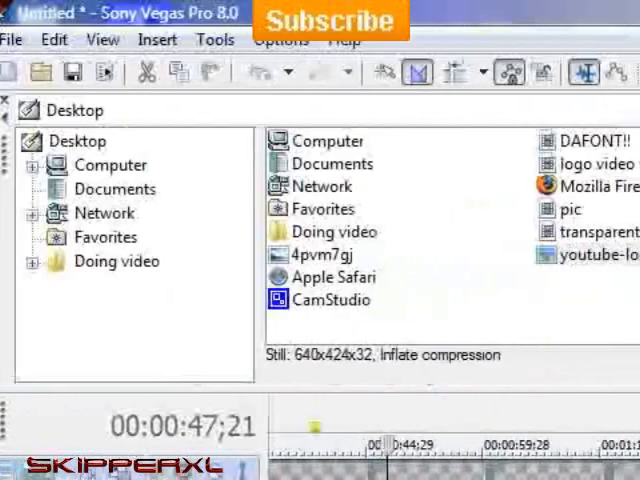
Step: Name the WMV render 'video youtub' using the 640x480, 30 fps template, with Custom settings opened
click(16, 40)
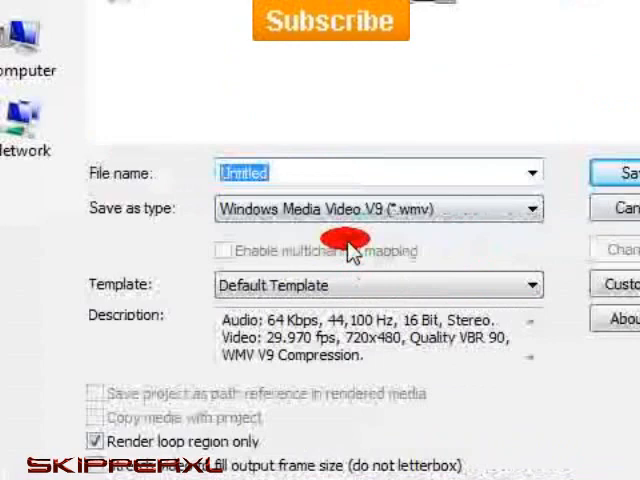
text(video)
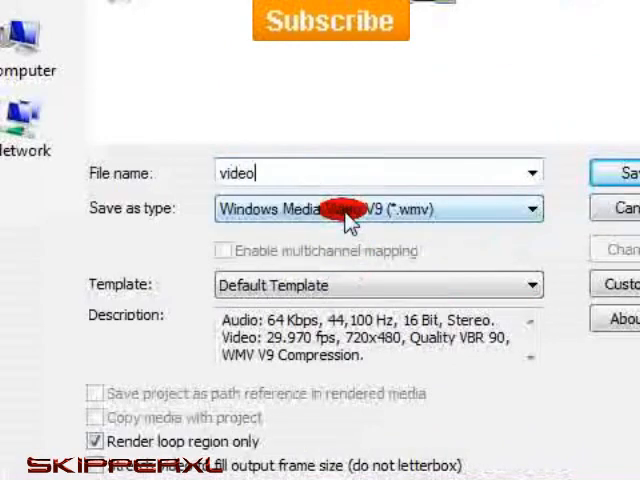
text(yout)
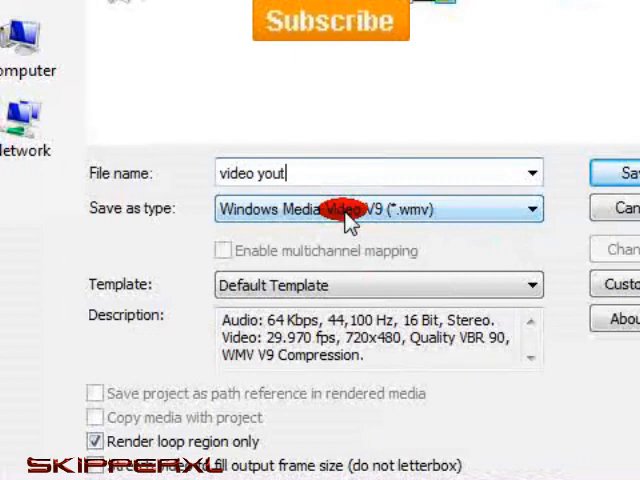
text(ubw)
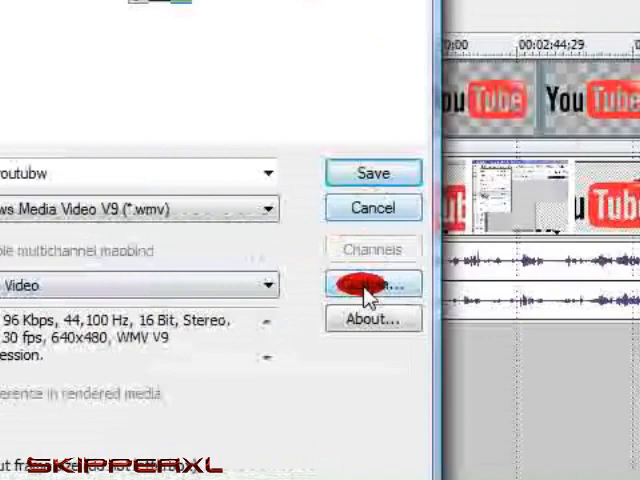
click(372, 287)
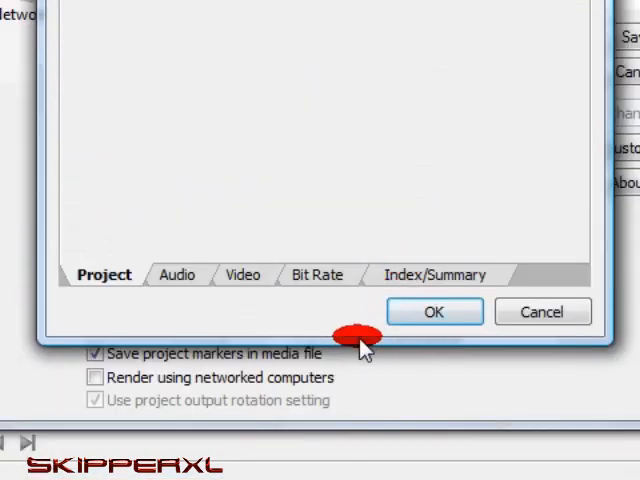
mouse_move(372, 322)
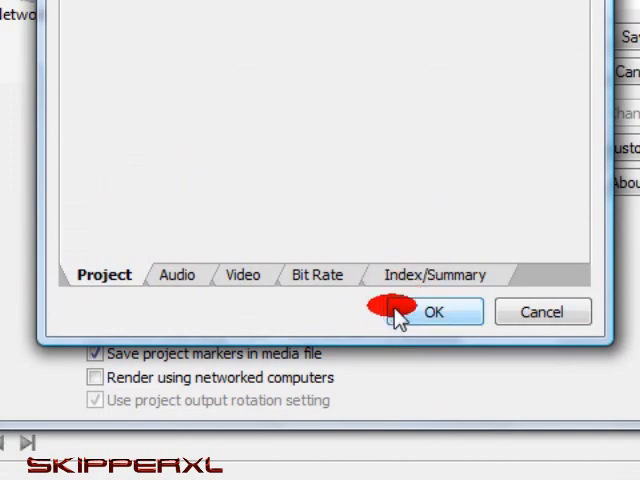
Step: Lower WMV video smoothness to 80 and render 'video youtubw.wmv'
click(438, 311)
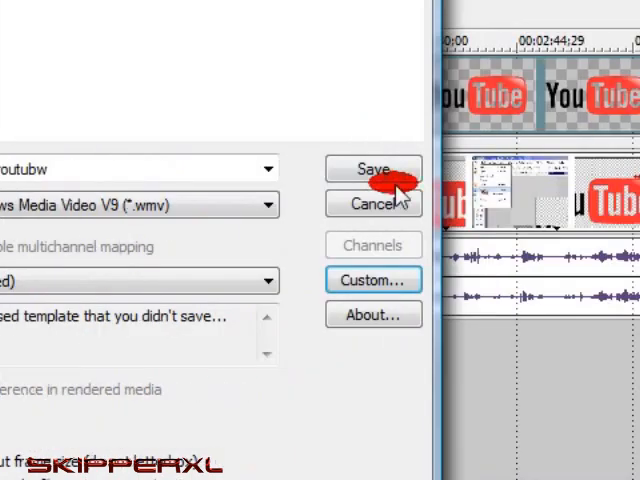
click(373, 280)
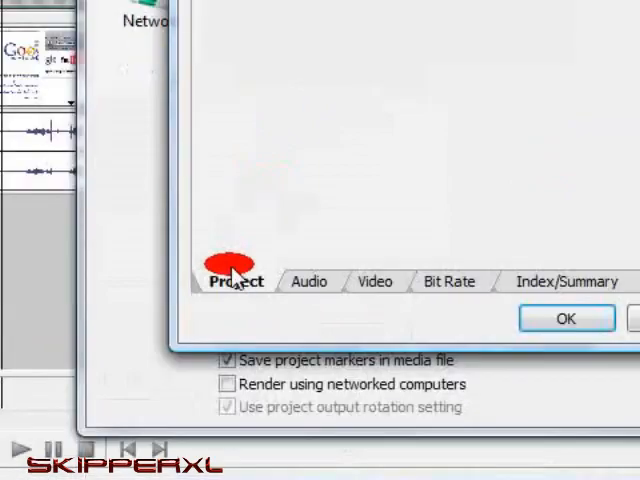
click(309, 281)
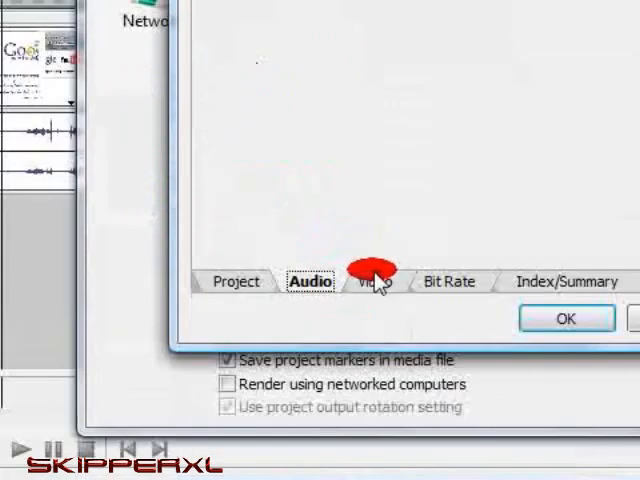
click(375, 281)
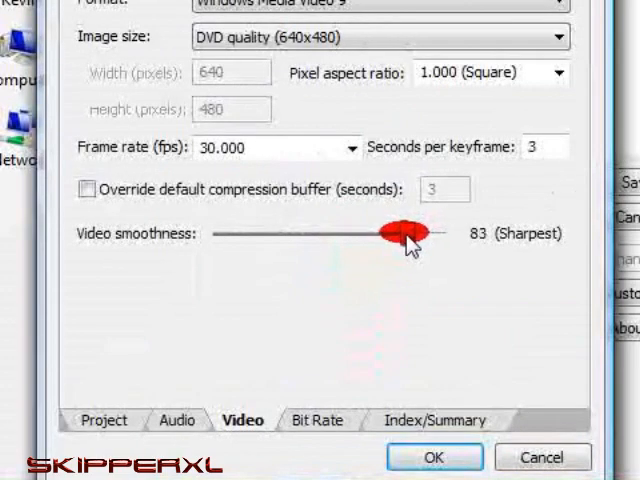
drag(405, 233, 388, 233)
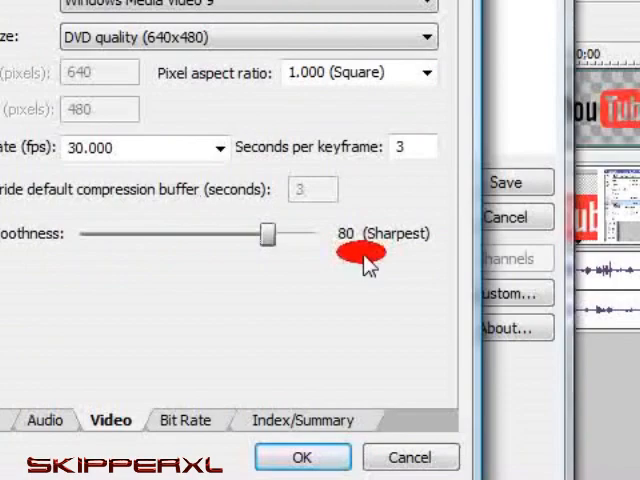
click(185, 420)
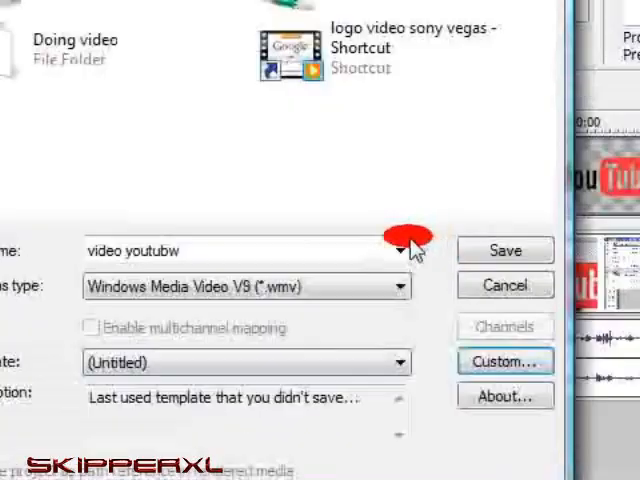
click(505, 250)
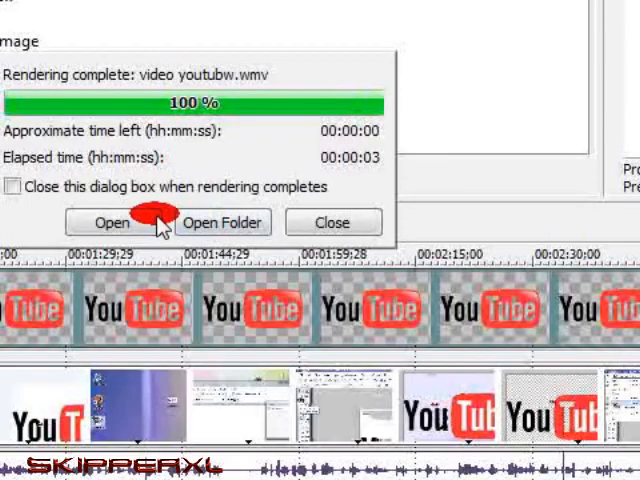
Step: Open the finished 'video youtubw' render once rendering completes
click(111, 222)
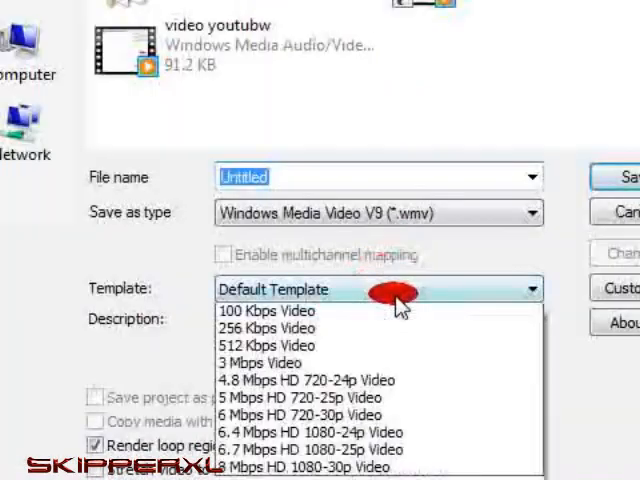
Step: Apply the 512 Kbps Video template and settle its video smoothness slider at 80
click(266, 345)
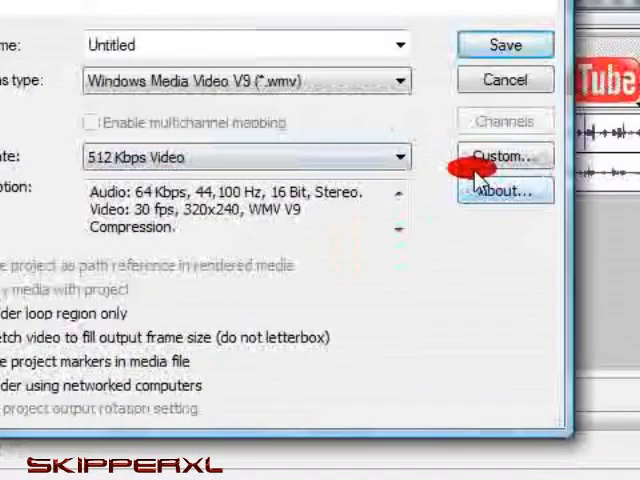
click(505, 156)
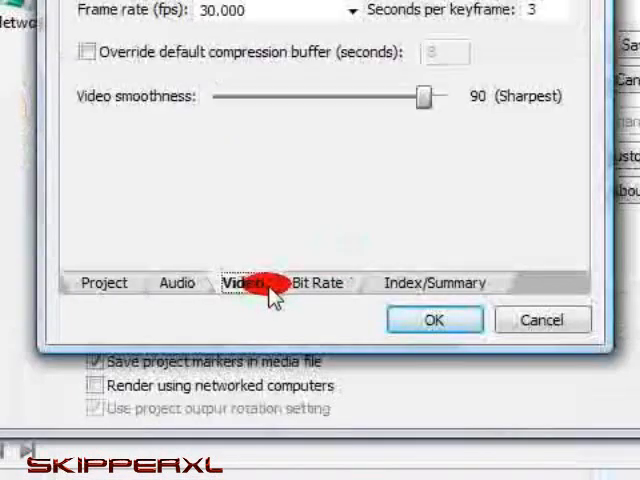
drag(421, 96, 211, 223)
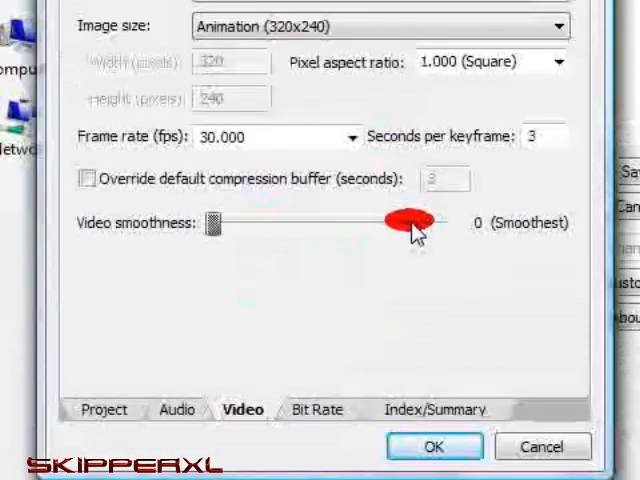
drag(213, 223, 400, 223)
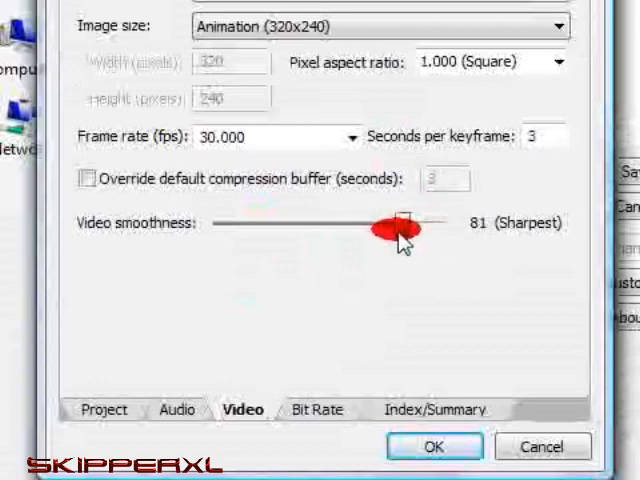
drag(400, 223, 323, 223)
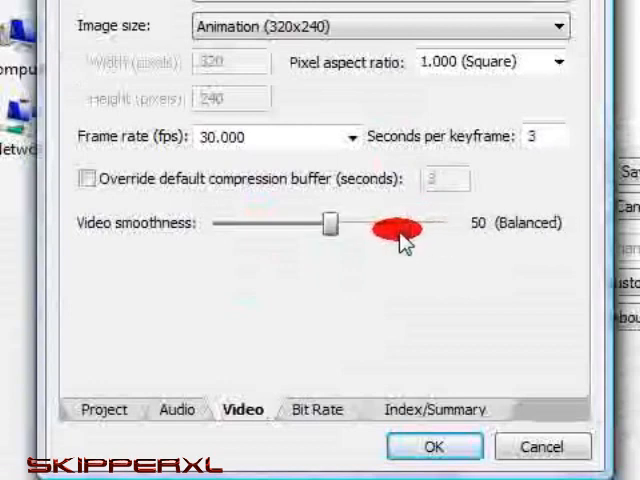
drag(322, 224, 425, 224)
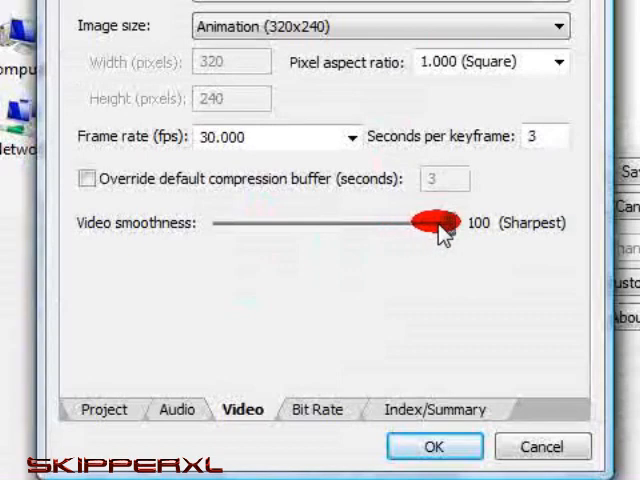
drag(425, 222, 383, 222)
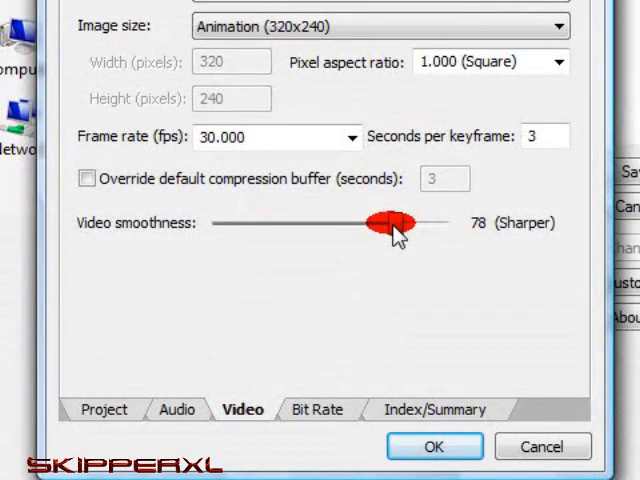
drag(390, 222, 405, 222)
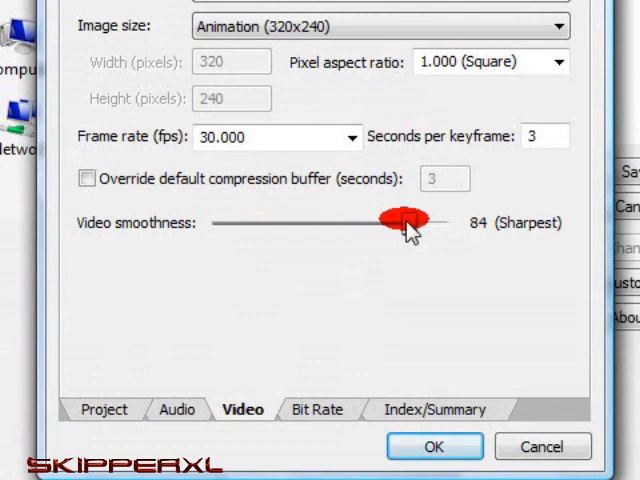
drag(390, 222, 400, 222)
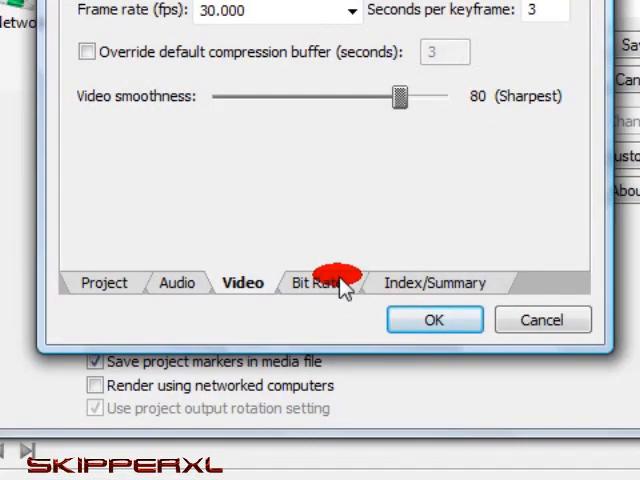
Step: Set a 1M Internet/LAN target bit rate and name the new file beginning 'youtube'
click(320, 283)
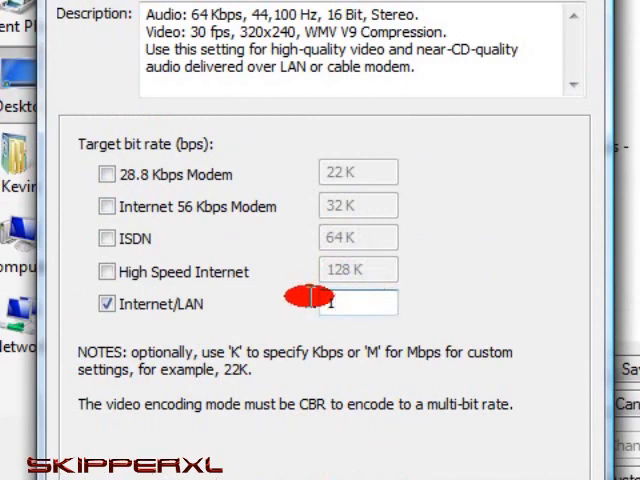
text(1M)
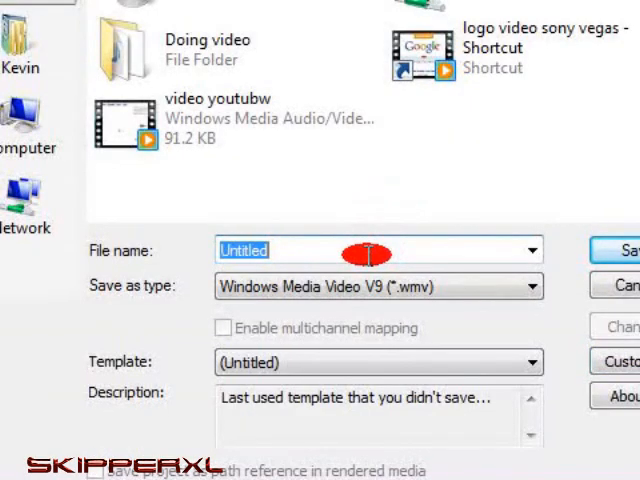
text(youtube)
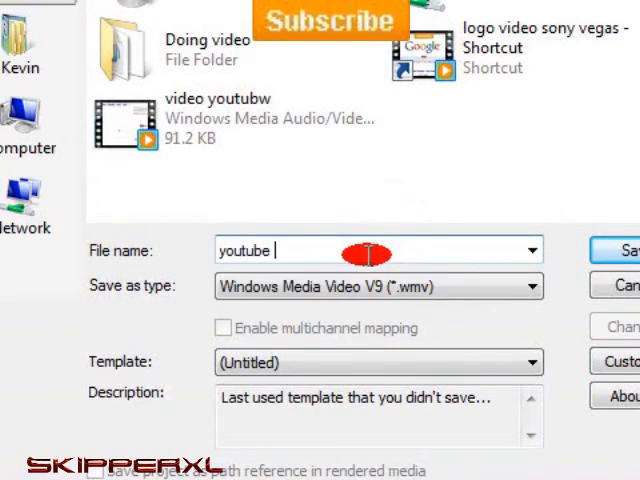
click(374, 250)
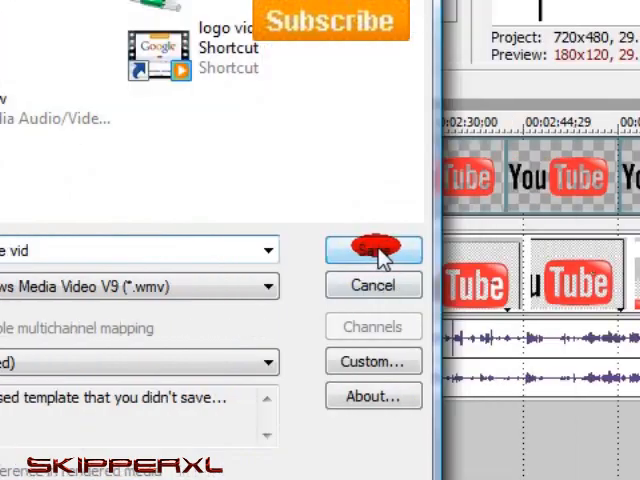
Step: Save and render the second WMV file at 320x240
click(373, 250)
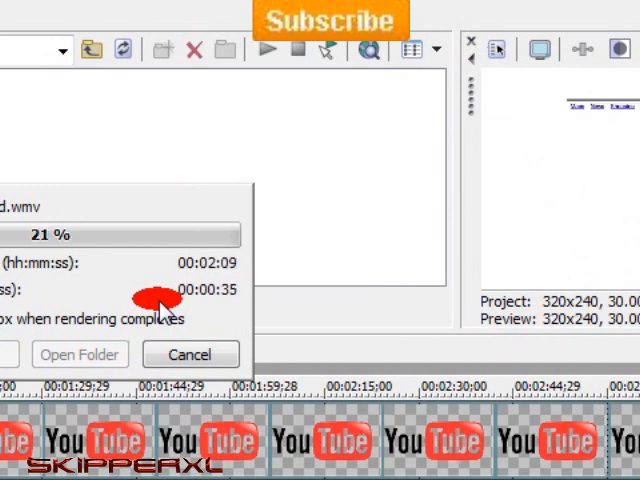
mouse_move(500, 330)
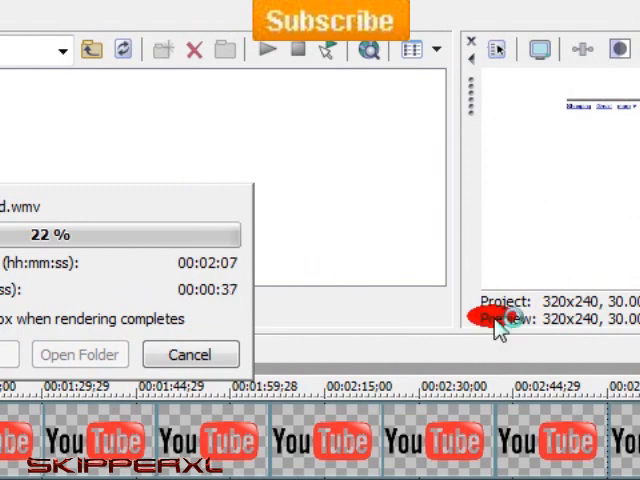